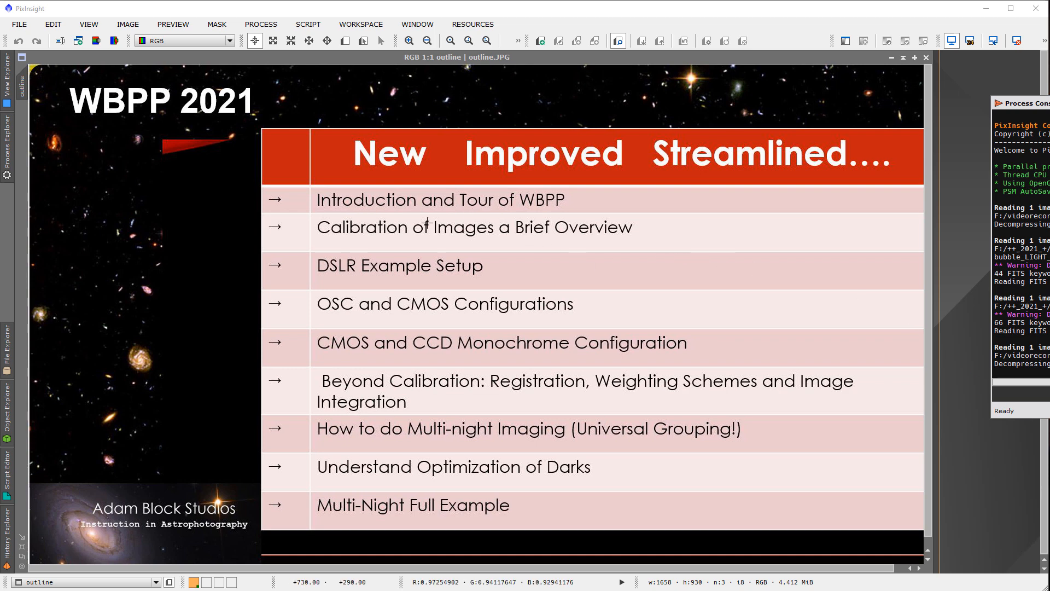
pyautogui.moveTo(312, 227)
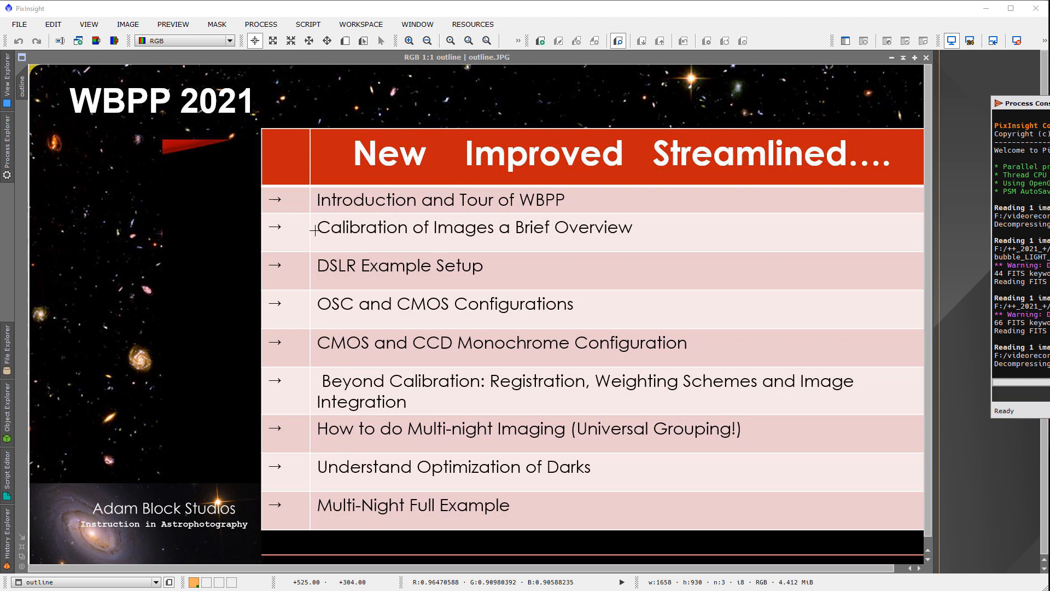
pyautogui.moveTo(425, 249)
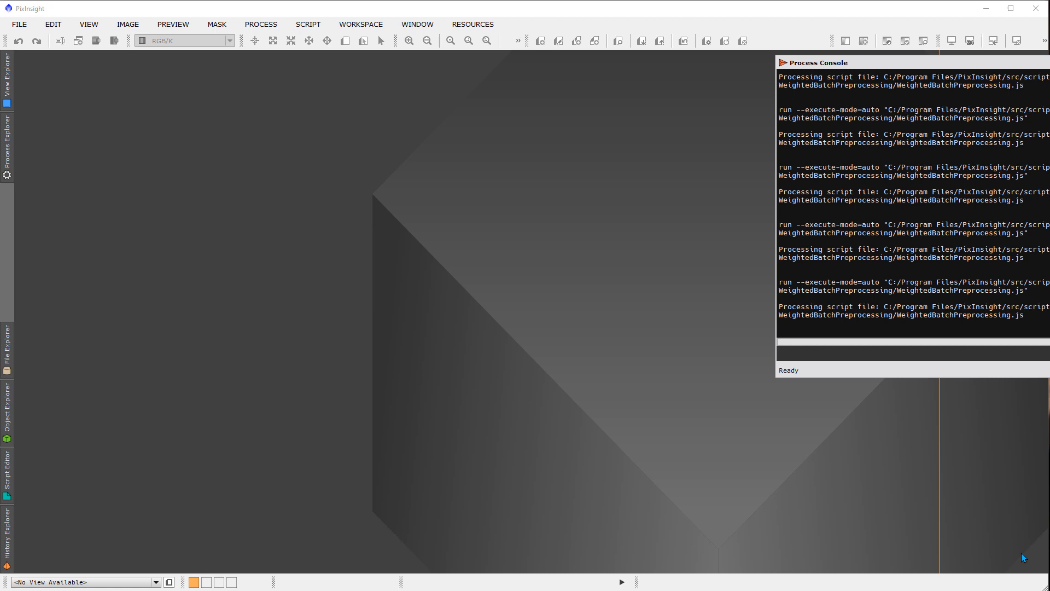
pyautogui.moveTo(637, 264)
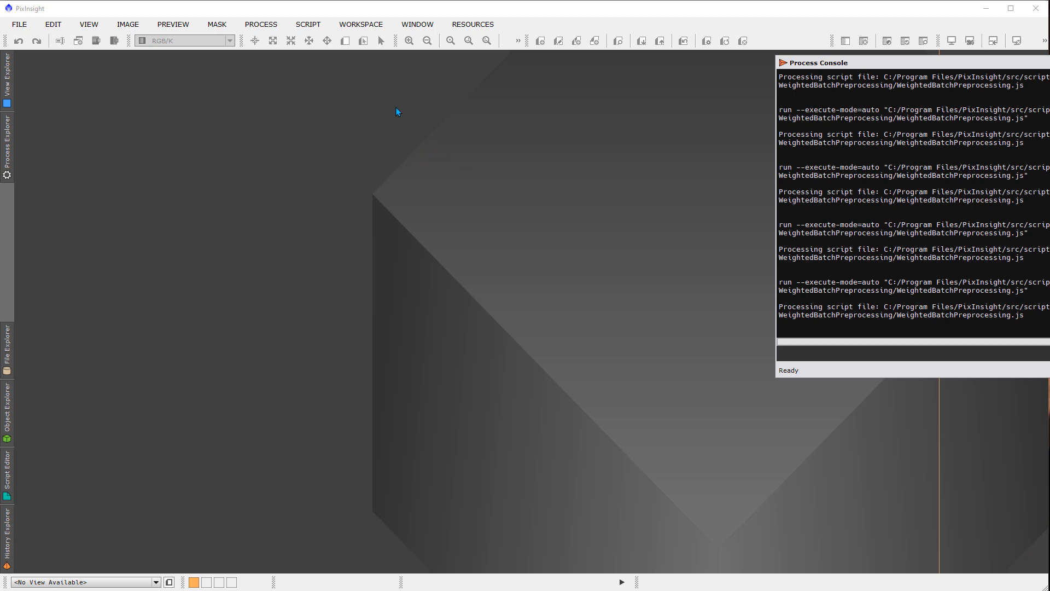
# - Launch the WeightedBatchPreprocessing script from the Script menu
pyautogui.click(308, 24)
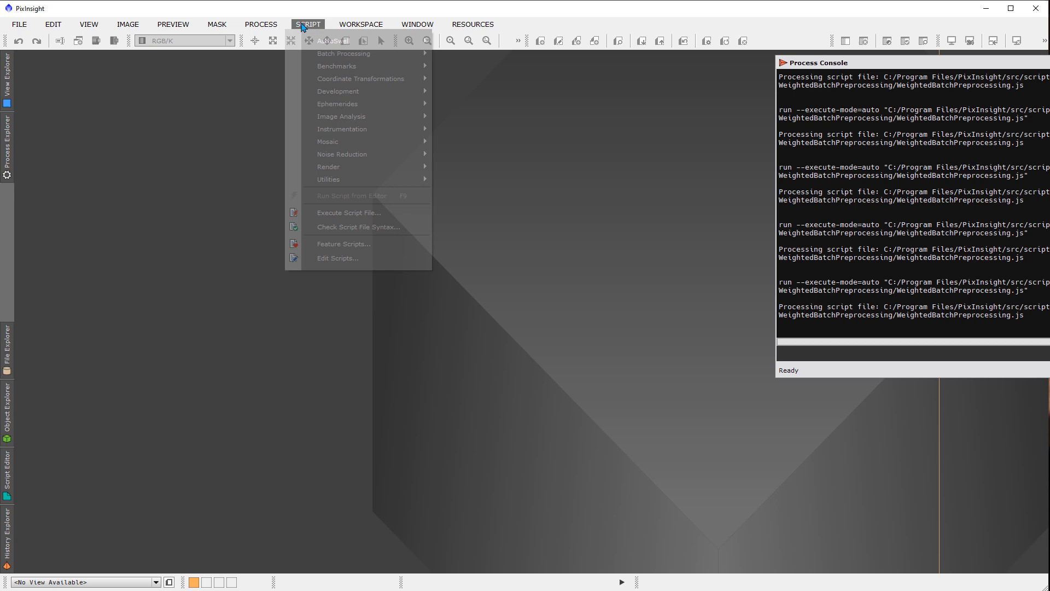
pyautogui.moveTo(344, 54)
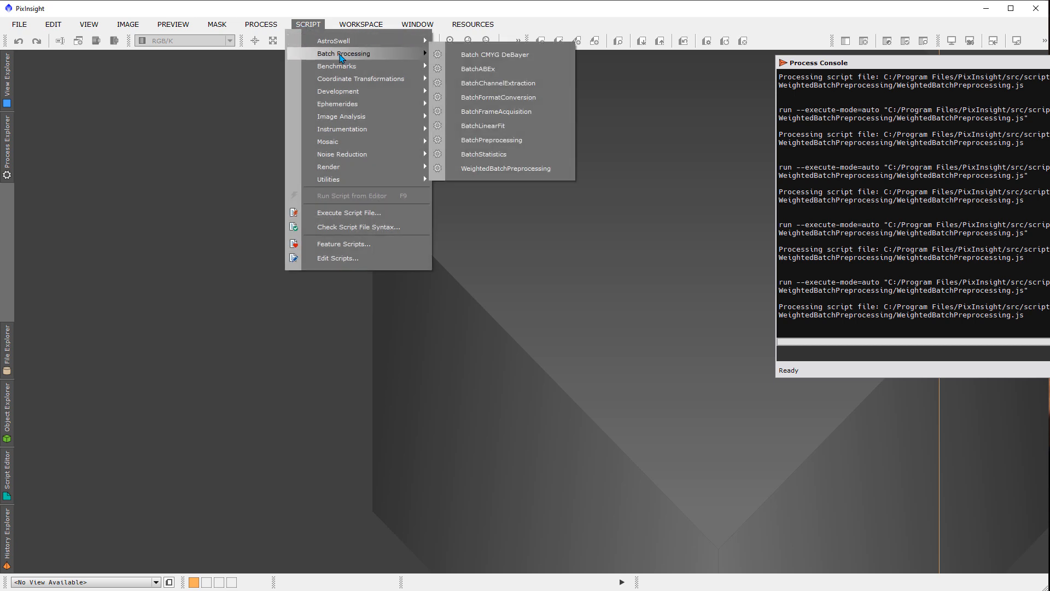
pyautogui.moveTo(506, 168)
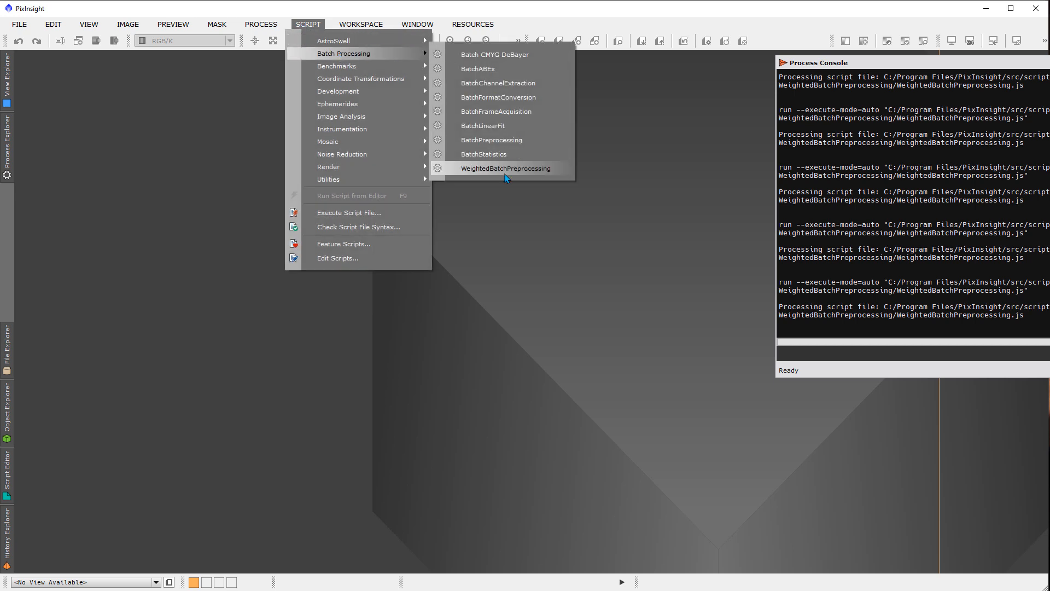
pyautogui.click(505, 167)
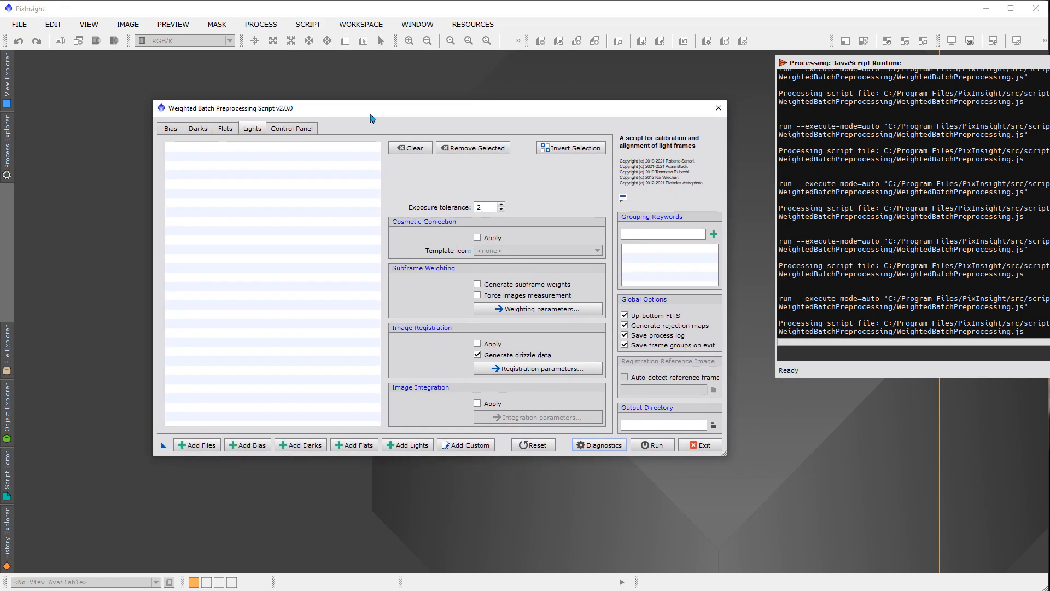
# - Browse the Bias and Lights settings, then show the Control Panel overview of all frame groups
pyautogui.click(170, 128)
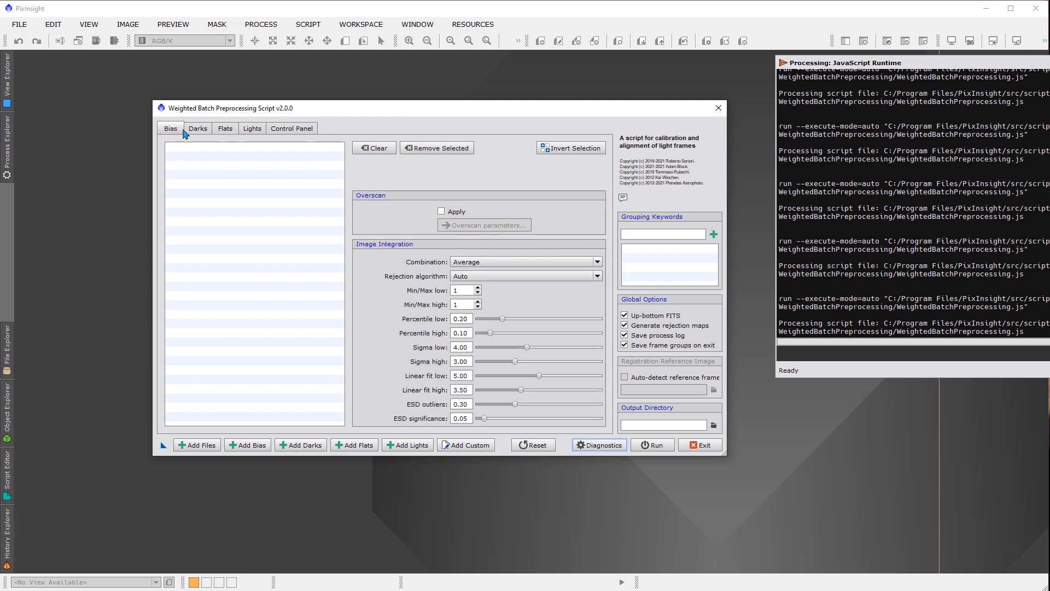
pyautogui.click(253, 128)
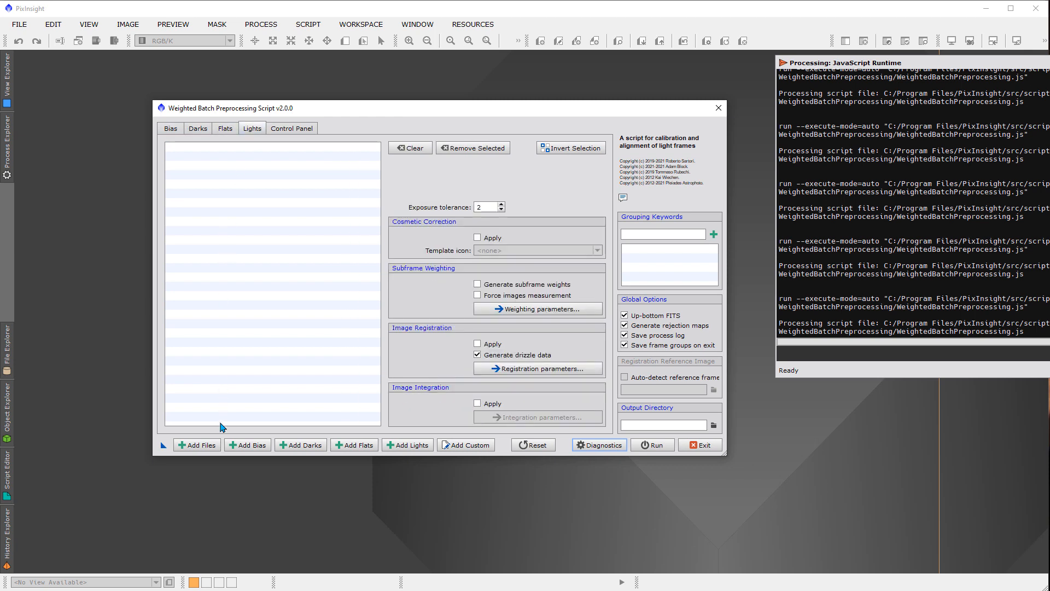
pyautogui.moveTo(287, 431)
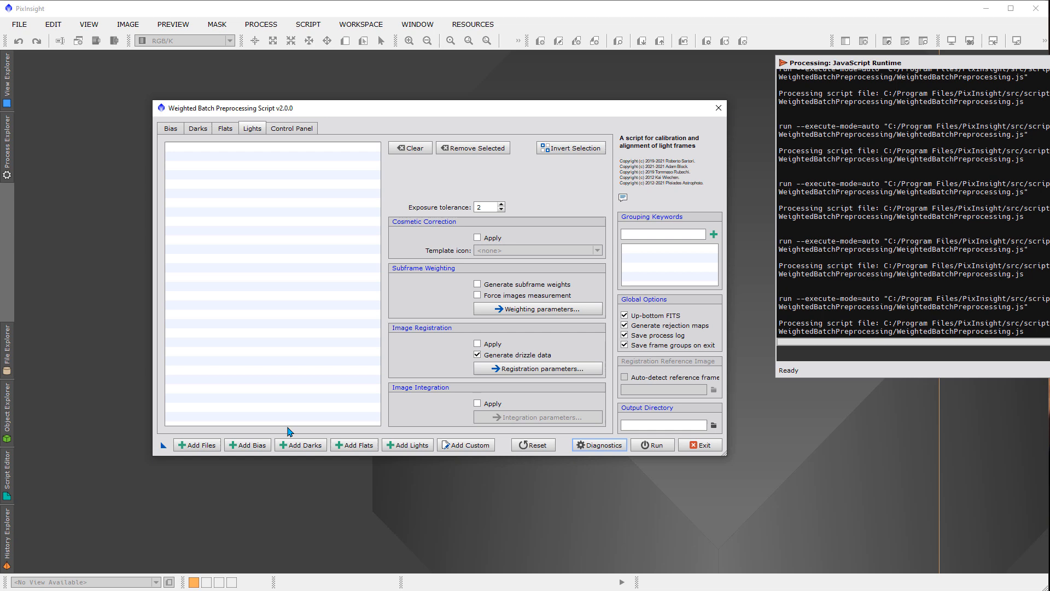
pyautogui.moveTo(667, 310)
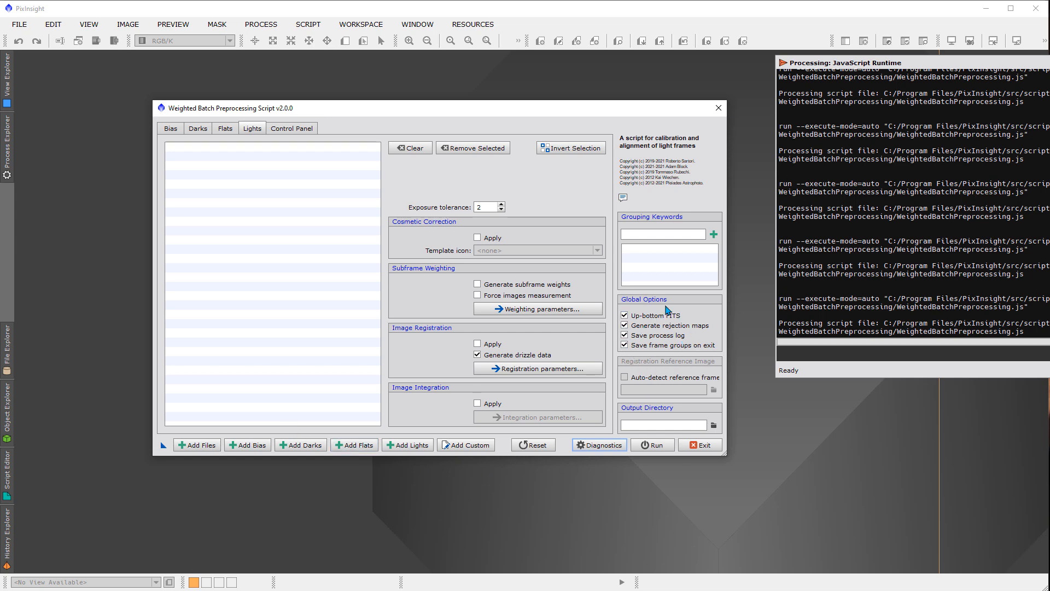
pyautogui.moveTo(656, 322)
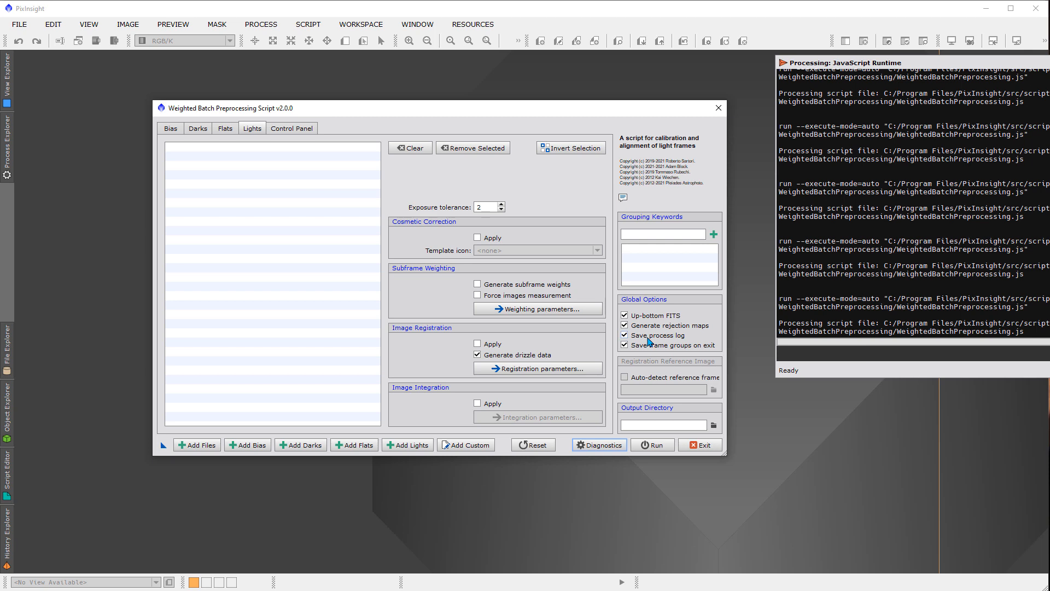
pyautogui.moveTo(648, 334)
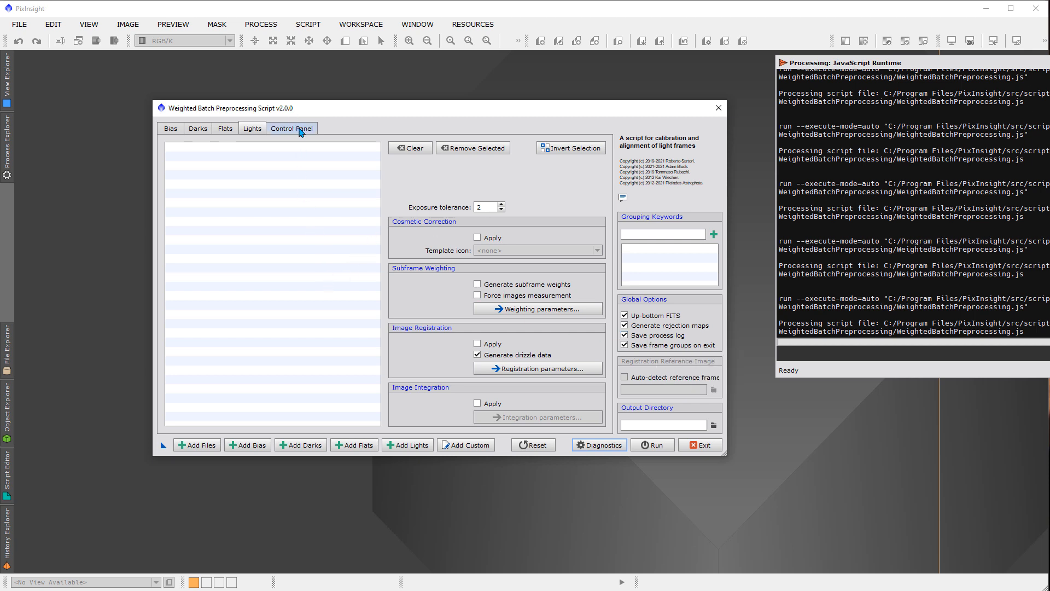
pyautogui.click(291, 128)
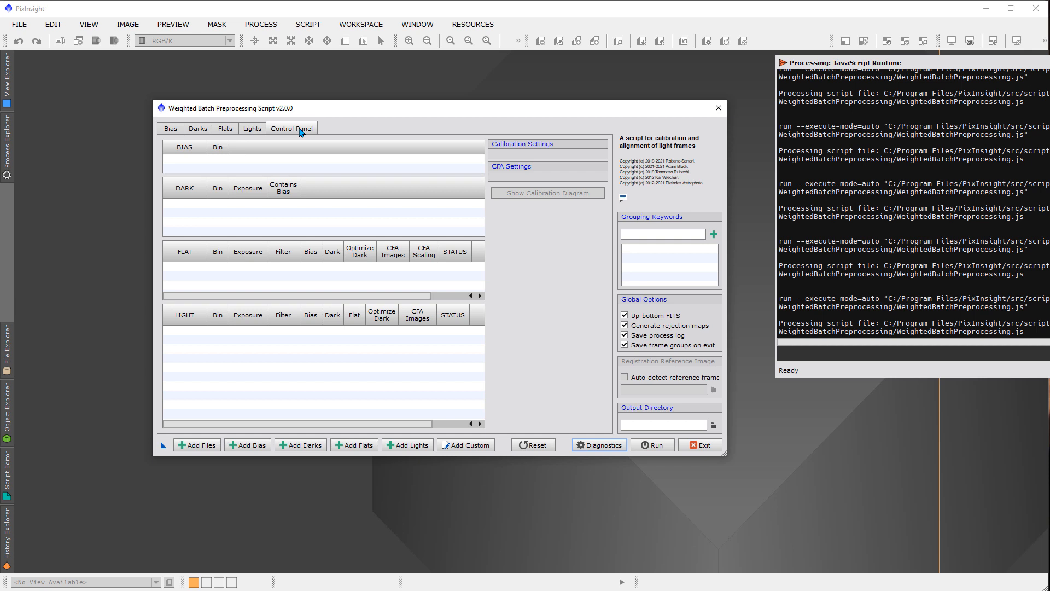
# - Show the Bias frame settings with overscan and image integration parameters
pyautogui.click(171, 128)
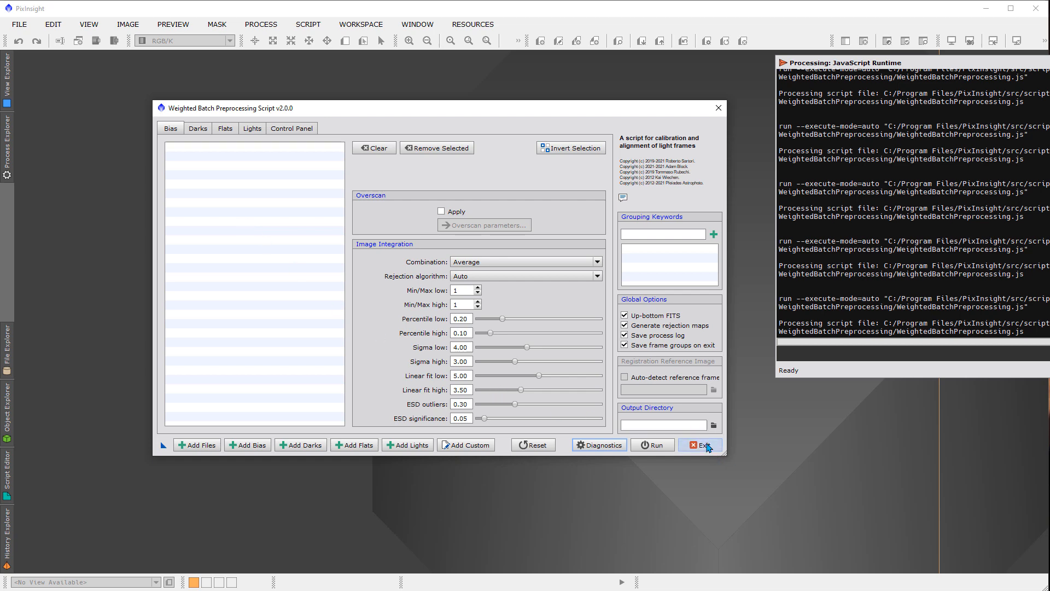
# - Close the WBPP script and open the ImageCalibration process from All Processes
pyautogui.click(699, 445)
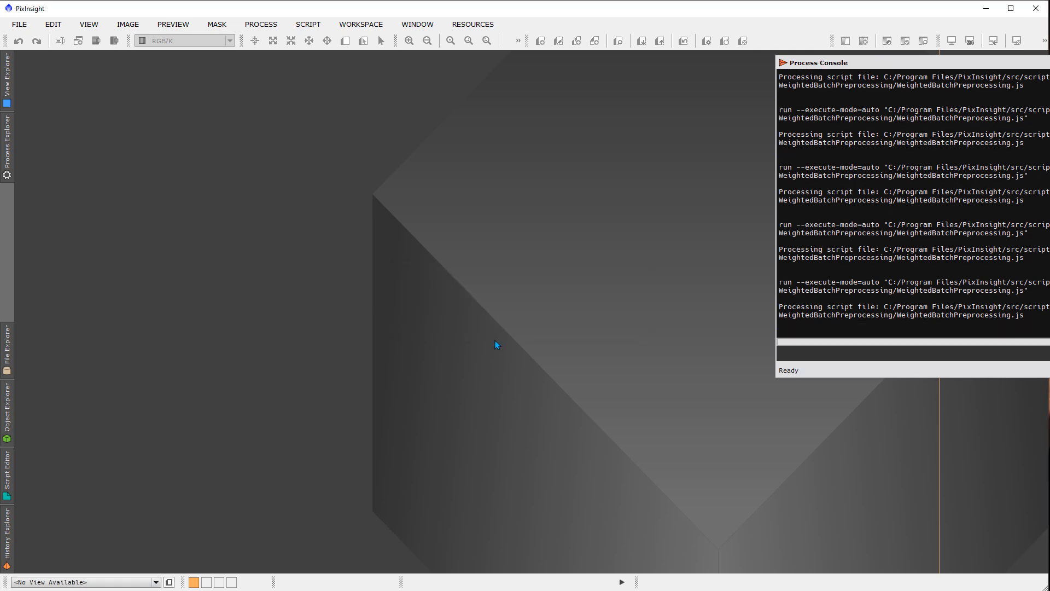
pyautogui.click(261, 24)
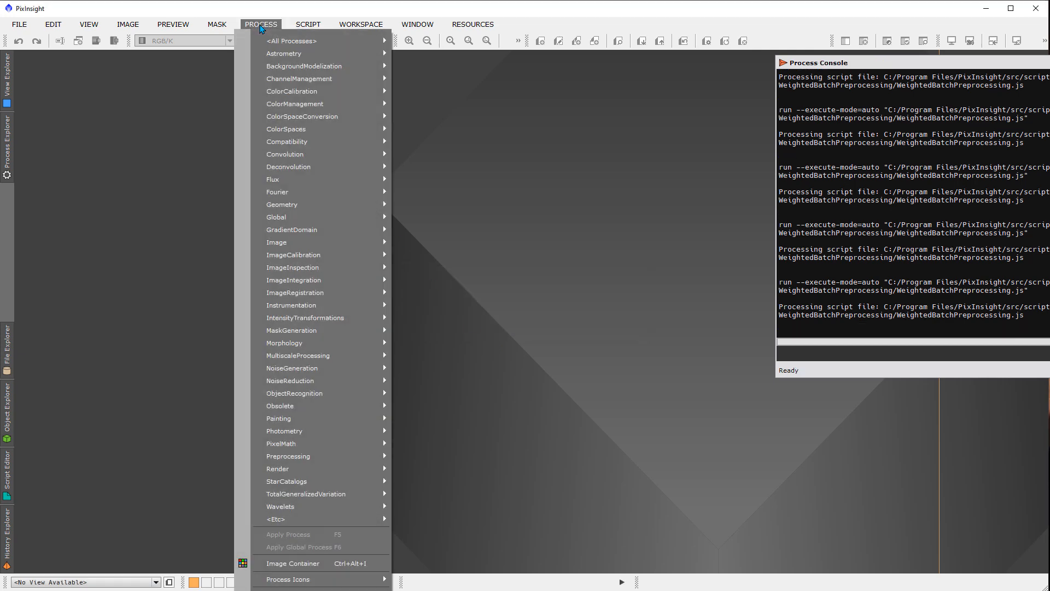
pyautogui.click(291, 41)
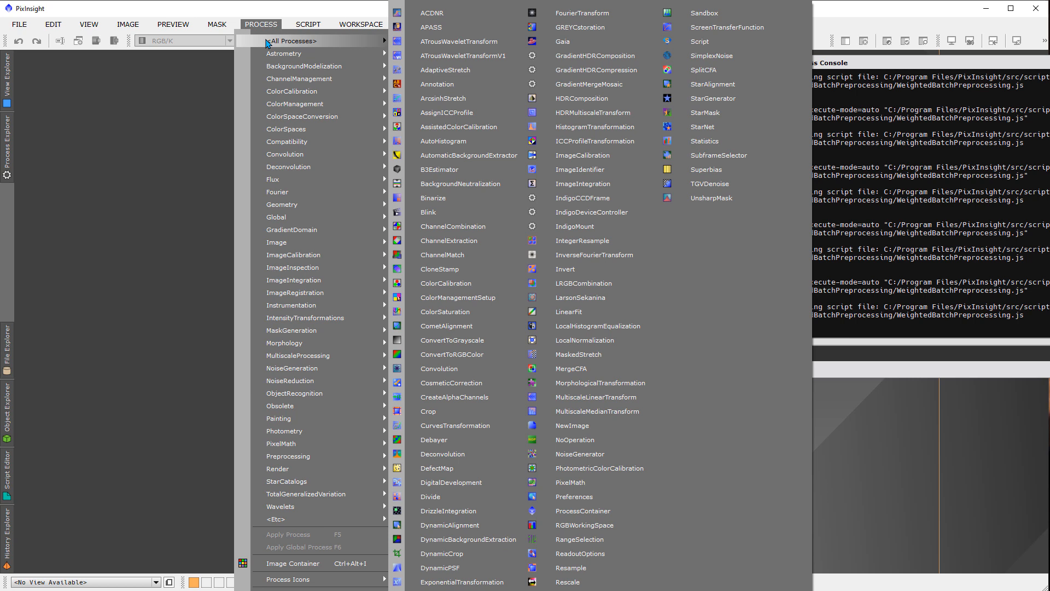
pyautogui.moveTo(589, 112)
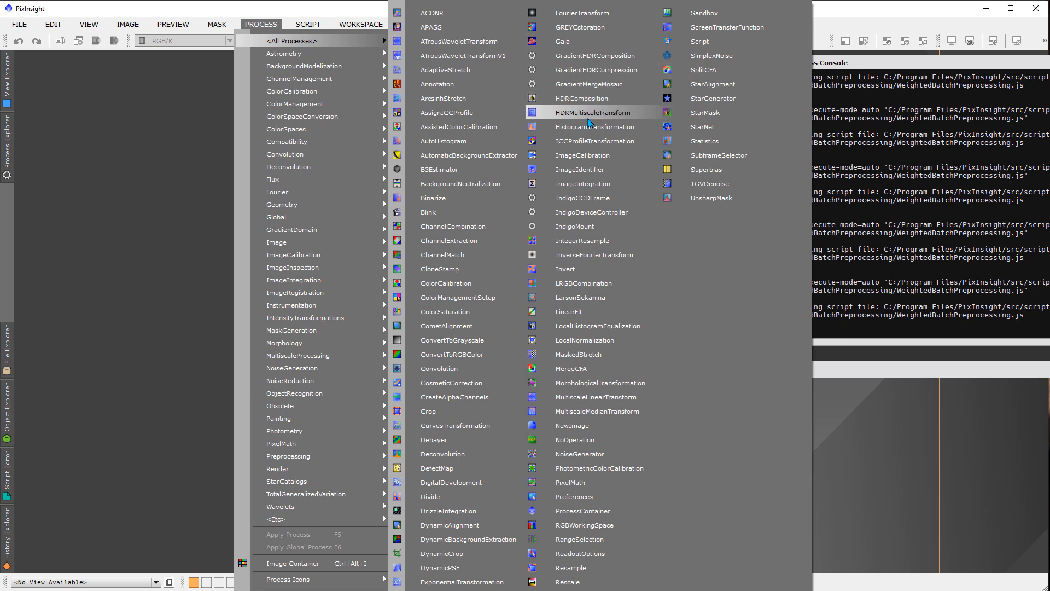
pyautogui.moveTo(587, 154)
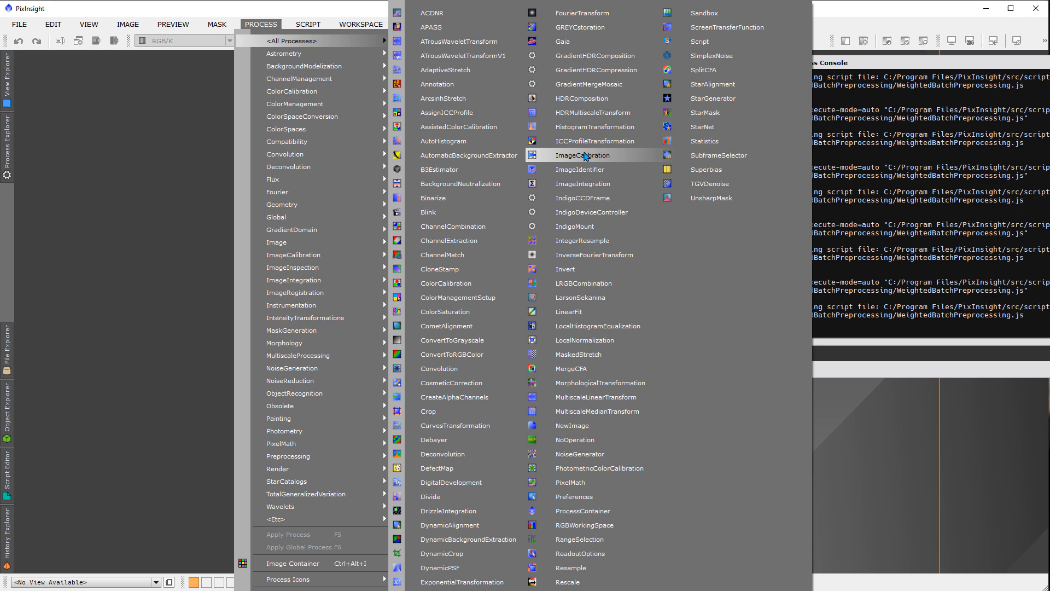
pyautogui.click(582, 154)
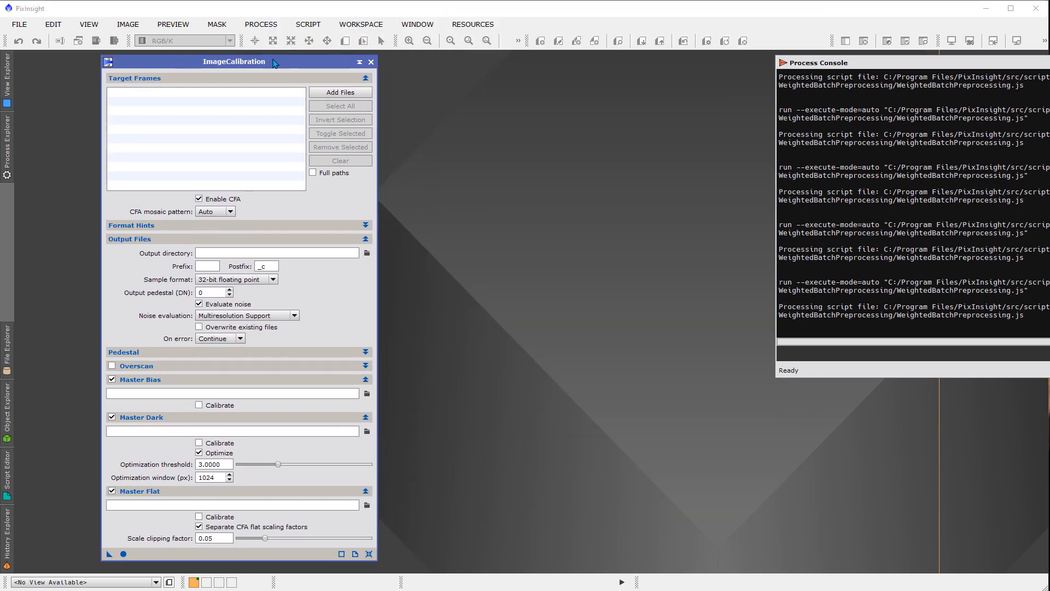
# - Open the ImageIntegration process beside ImageCalibration
pyautogui.click(261, 24)
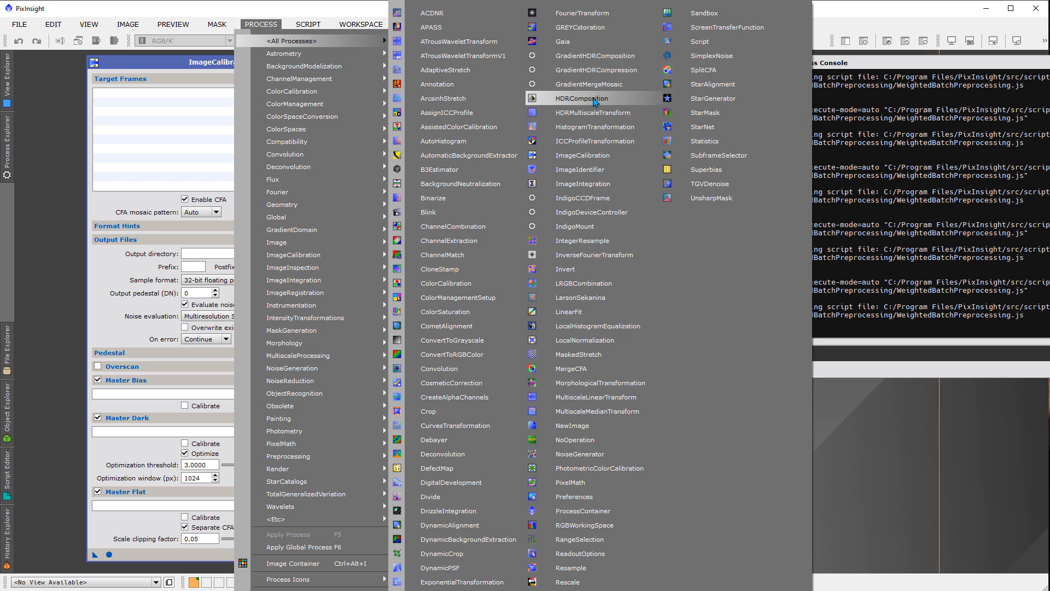
pyautogui.moveTo(608, 141)
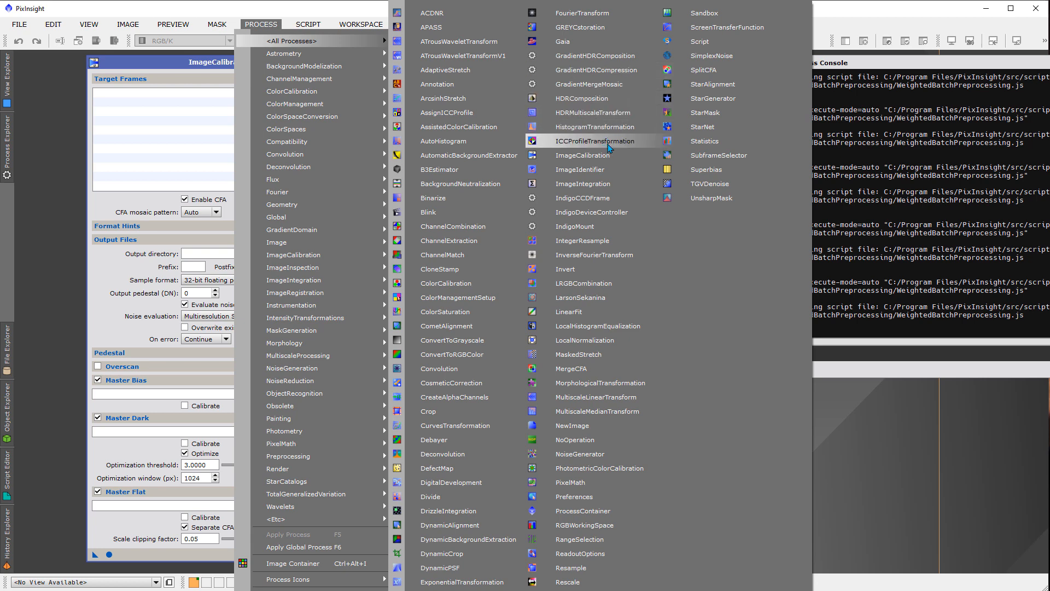
pyautogui.click(583, 184)
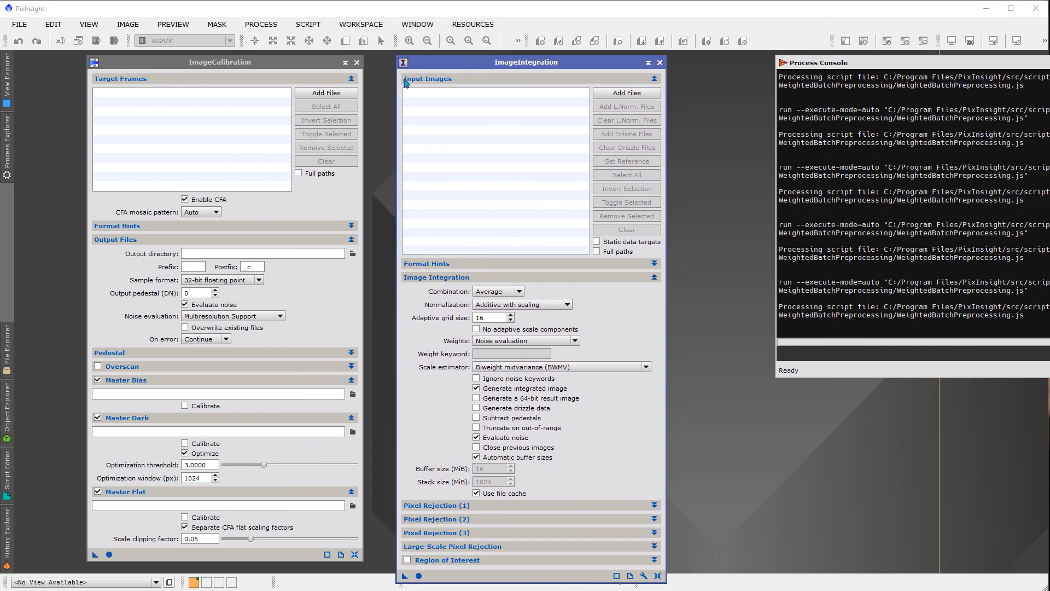
pyautogui.moveTo(404, 161)
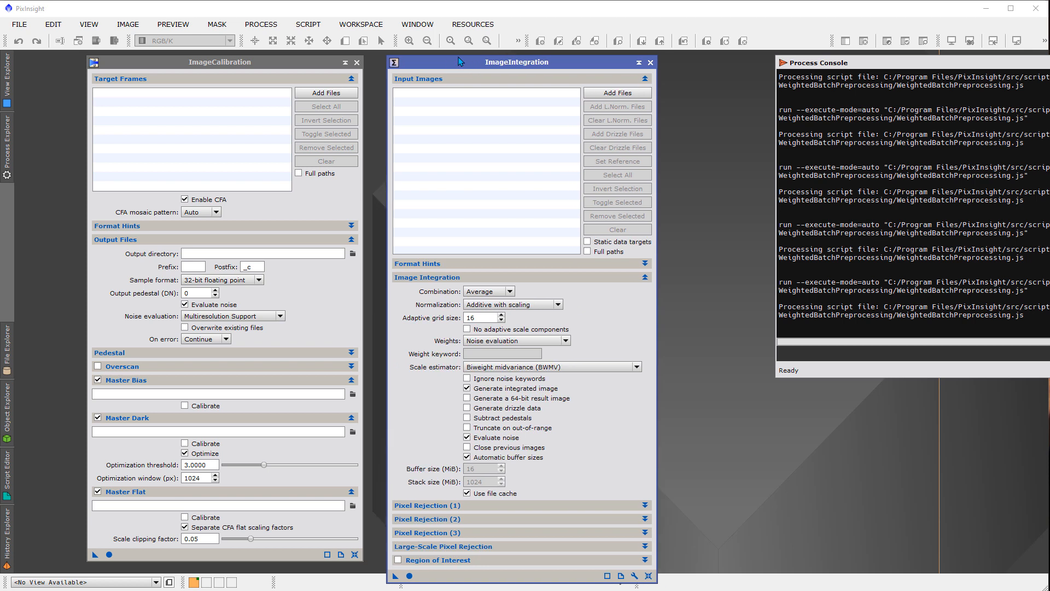
pyautogui.moveTo(399, 188)
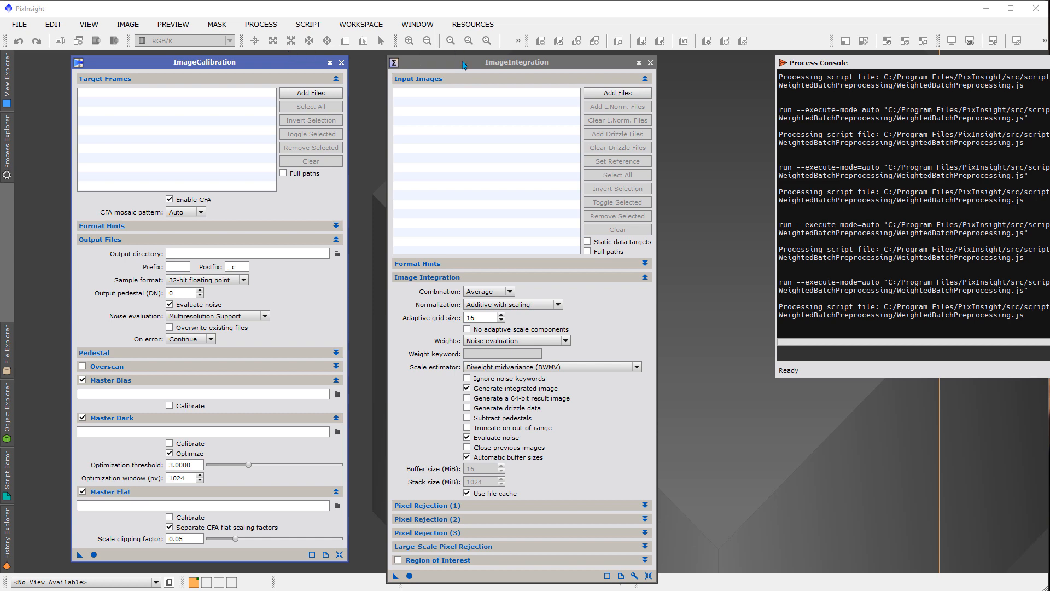
# - Bring up the process list to reach StarAlignment
pyautogui.click(261, 24)
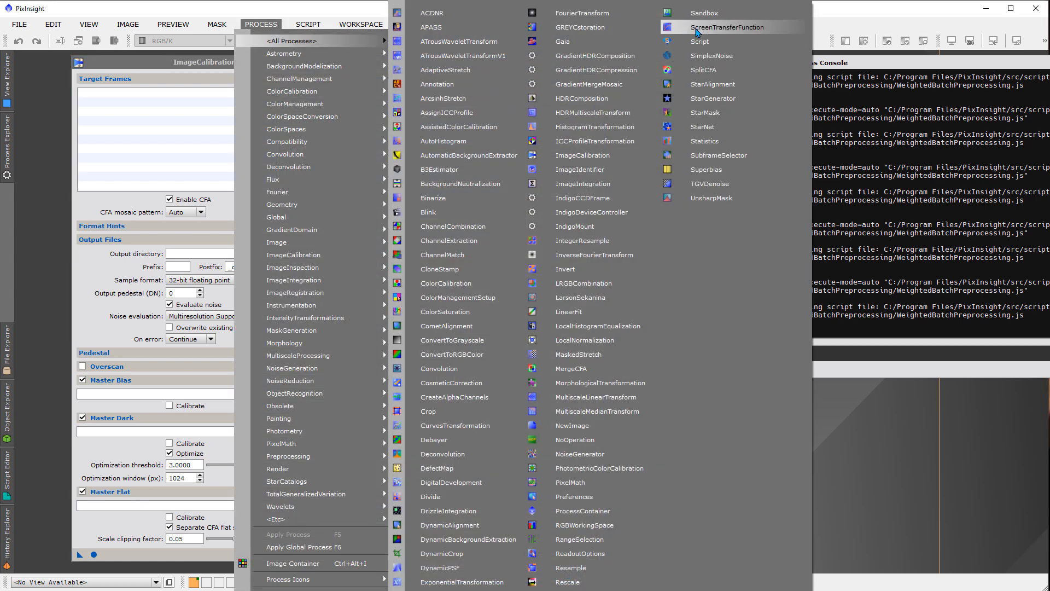
pyautogui.moveTo(703, 42)
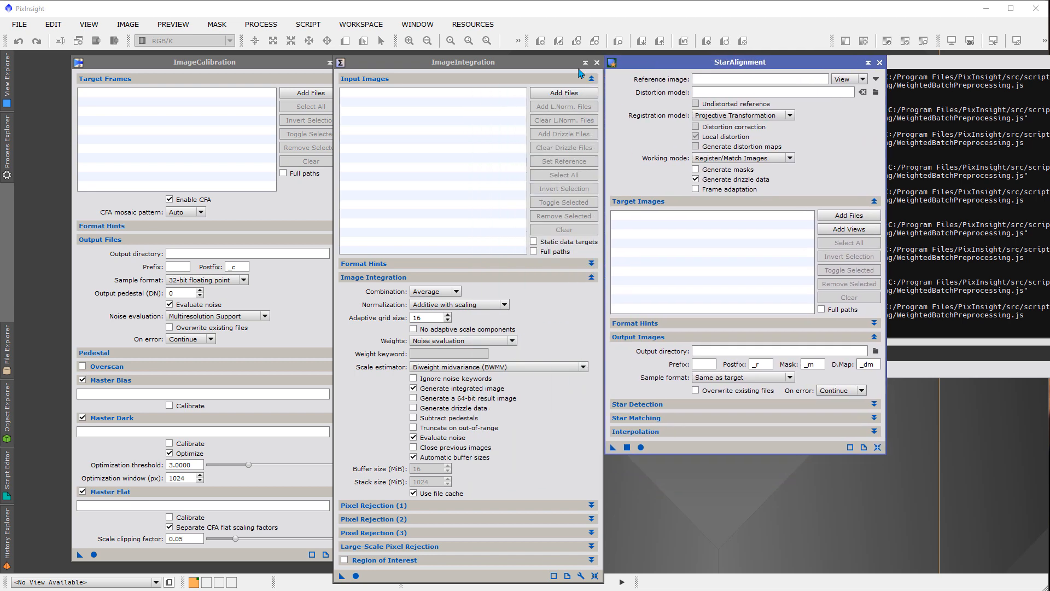
pyautogui.moveTo(665, 157)
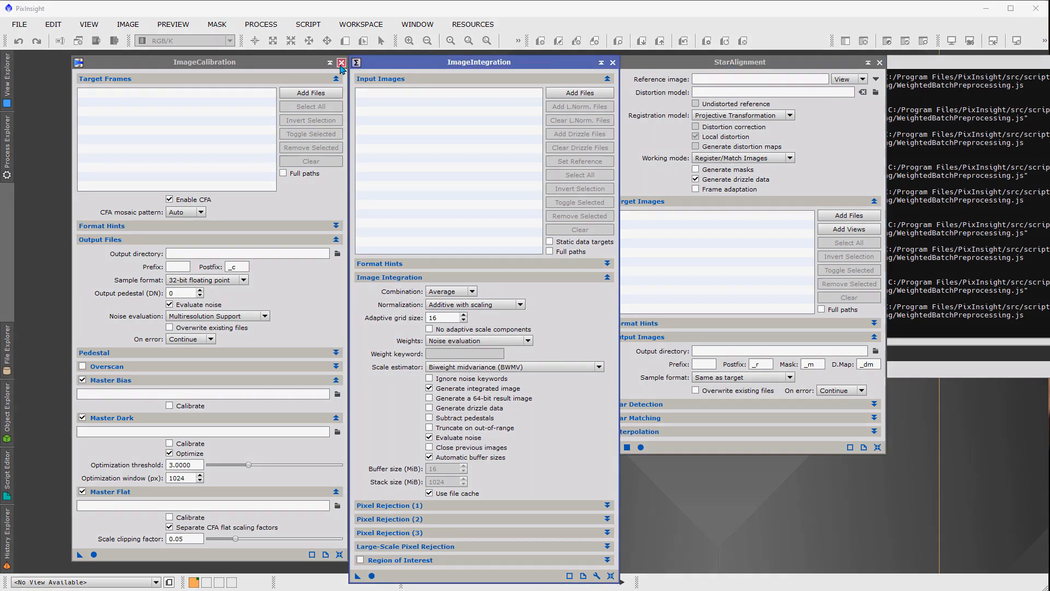
# - Close the open process windows and bring up the File commands for recent image files
pyautogui.click(341, 61)
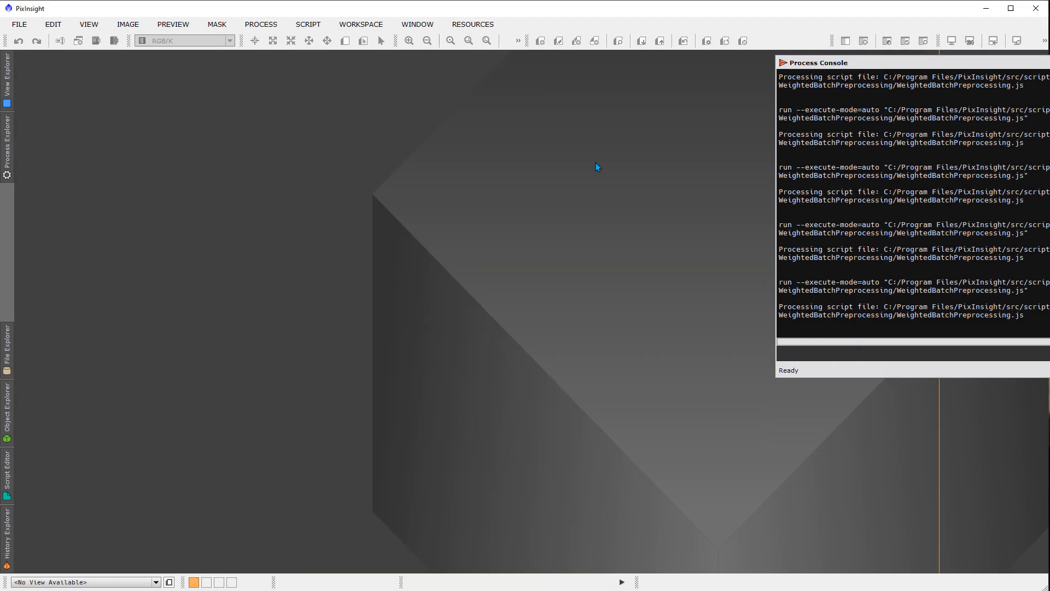
pyautogui.moveTo(556, 189)
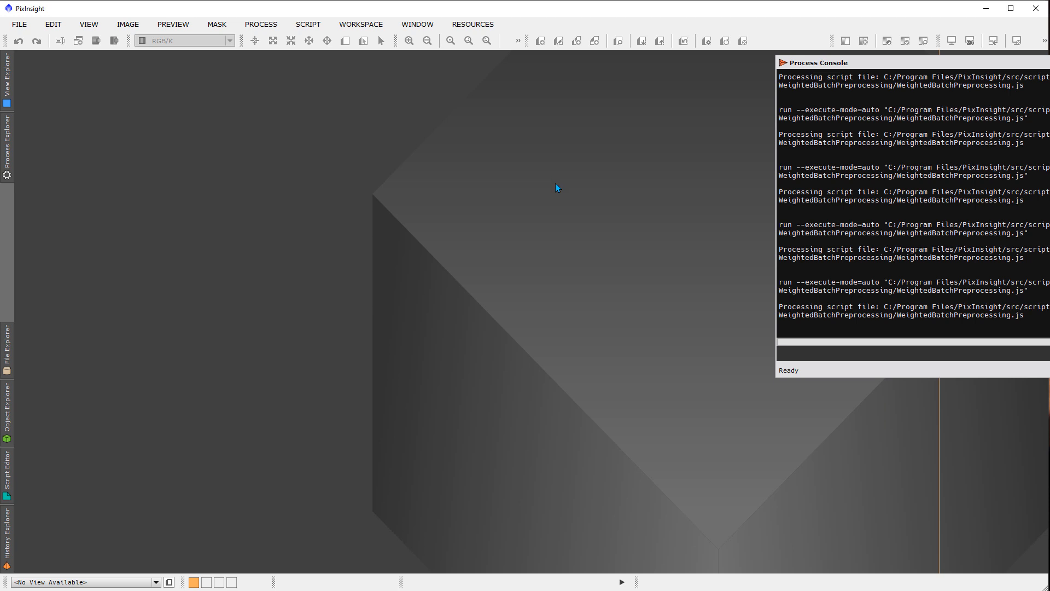
pyautogui.moveTo(260, 203)
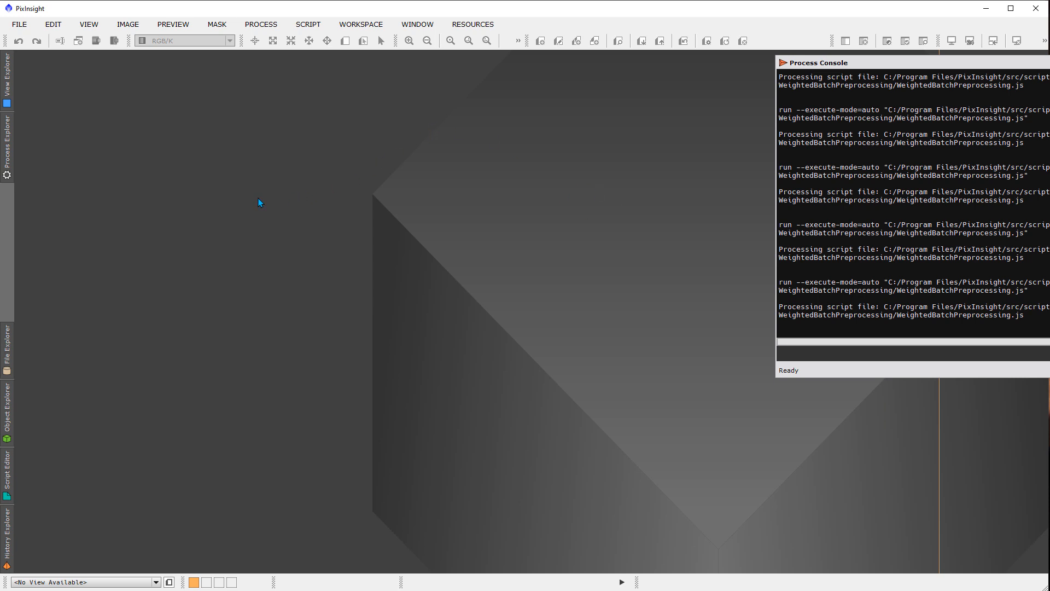
pyautogui.click(19, 24)
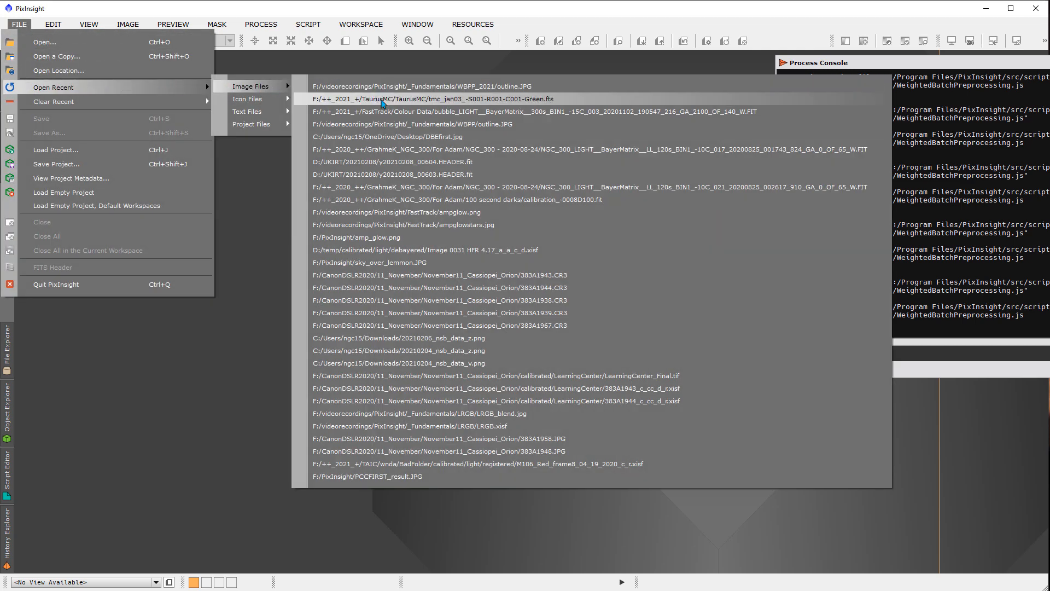
# - Open the recent tmc_jan03_S001_R001_C001_Green FITS image and return to the File commands
pyautogui.click(440, 98)
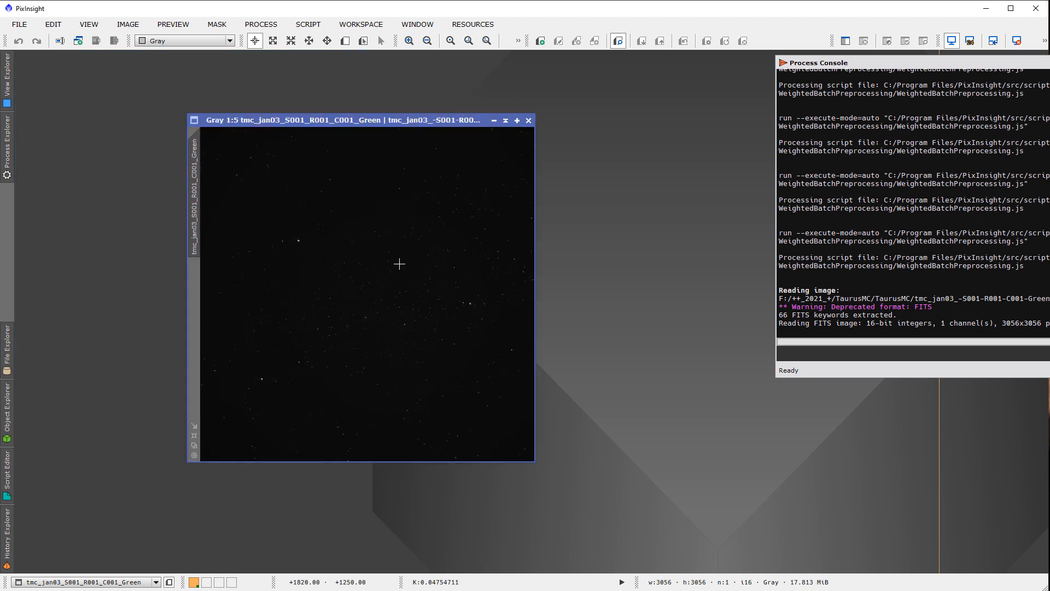
pyautogui.moveTo(369, 331)
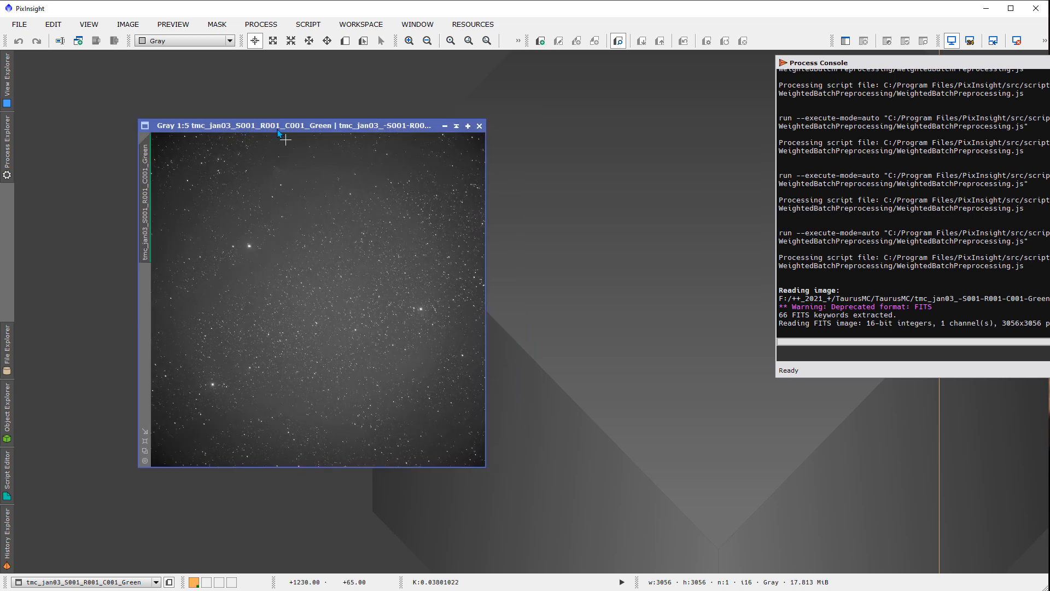
pyautogui.click(18, 24)
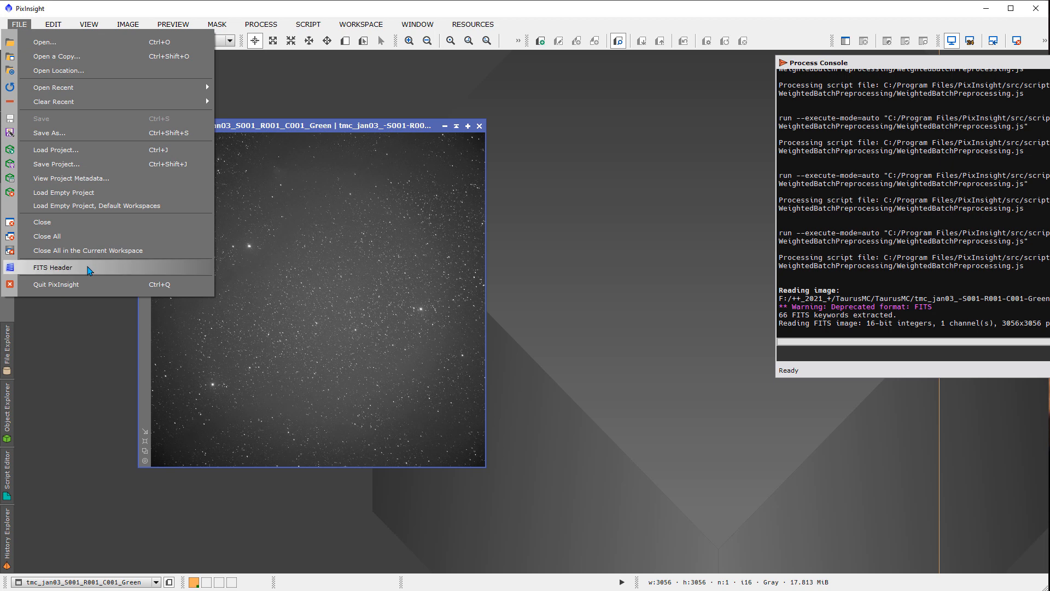
# - Show the image's FITS header keywords and browse rows such as EXPTIME, filter and image type
pyautogui.click(52, 267)
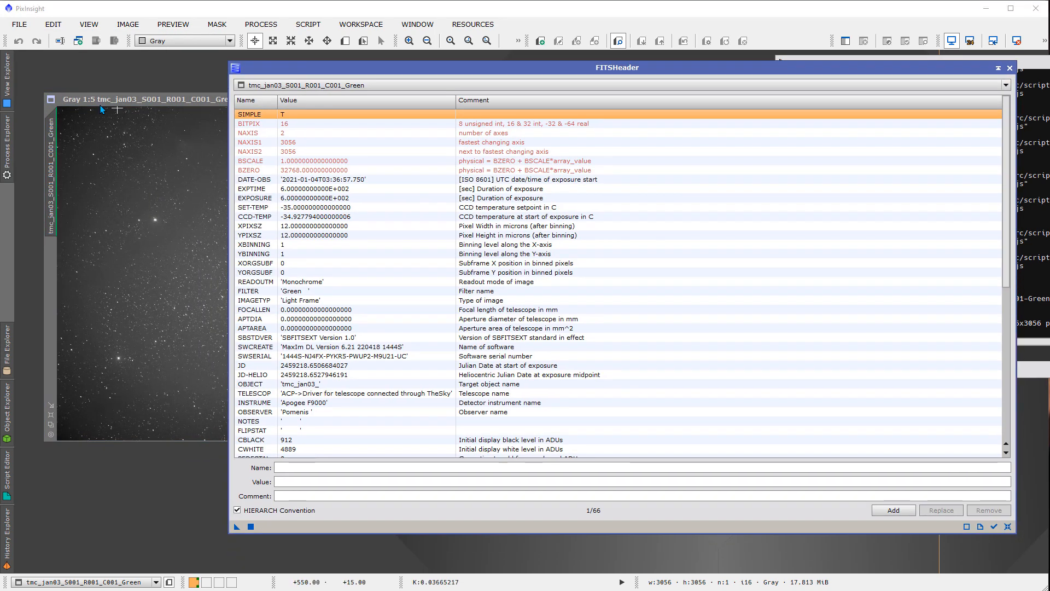
pyautogui.moveTo(85, 108)
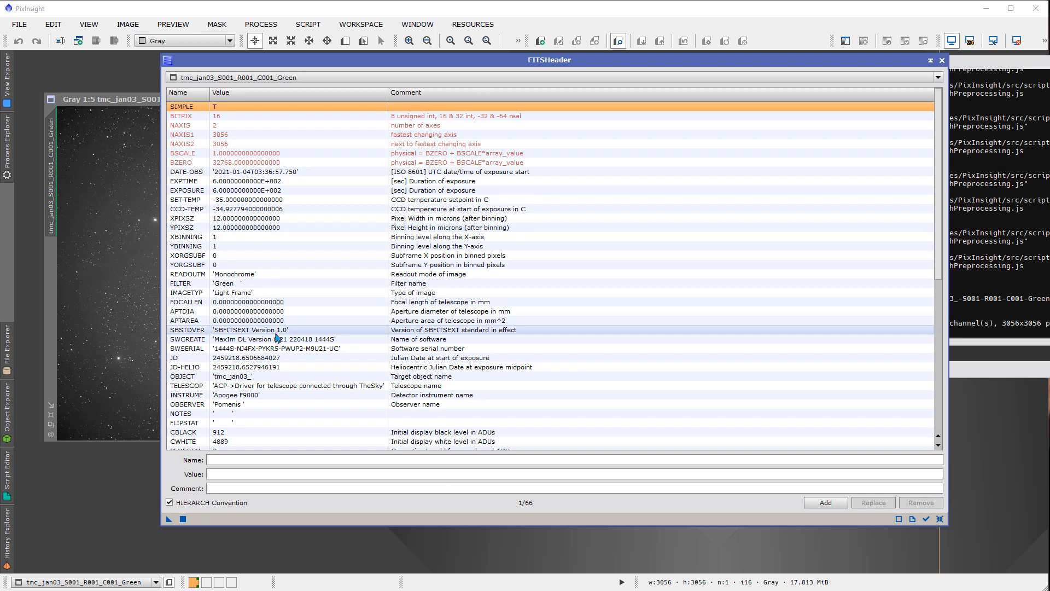
pyautogui.click(268, 180)
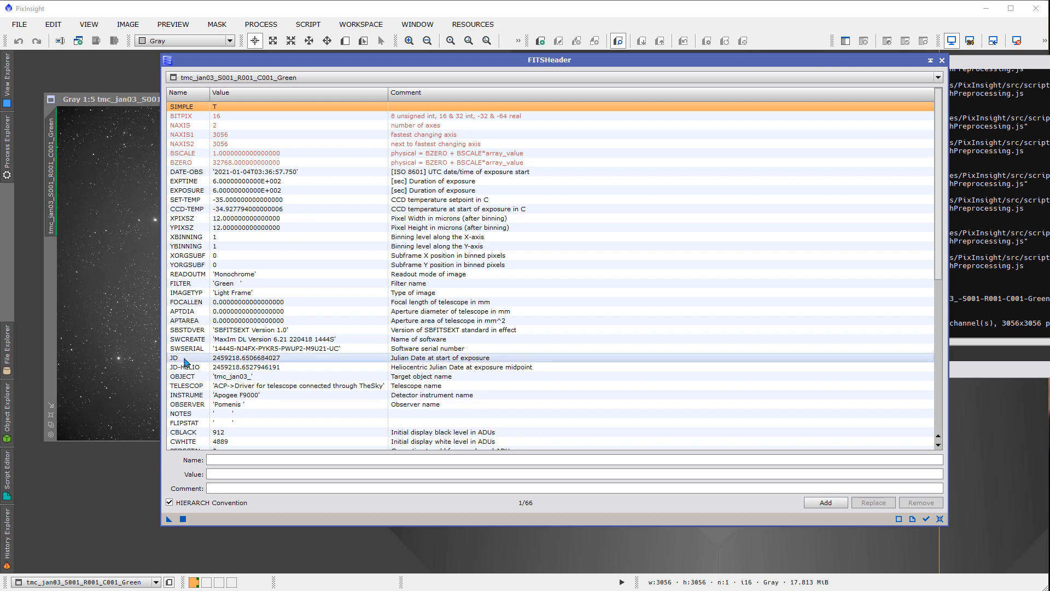
pyautogui.click(268, 385)
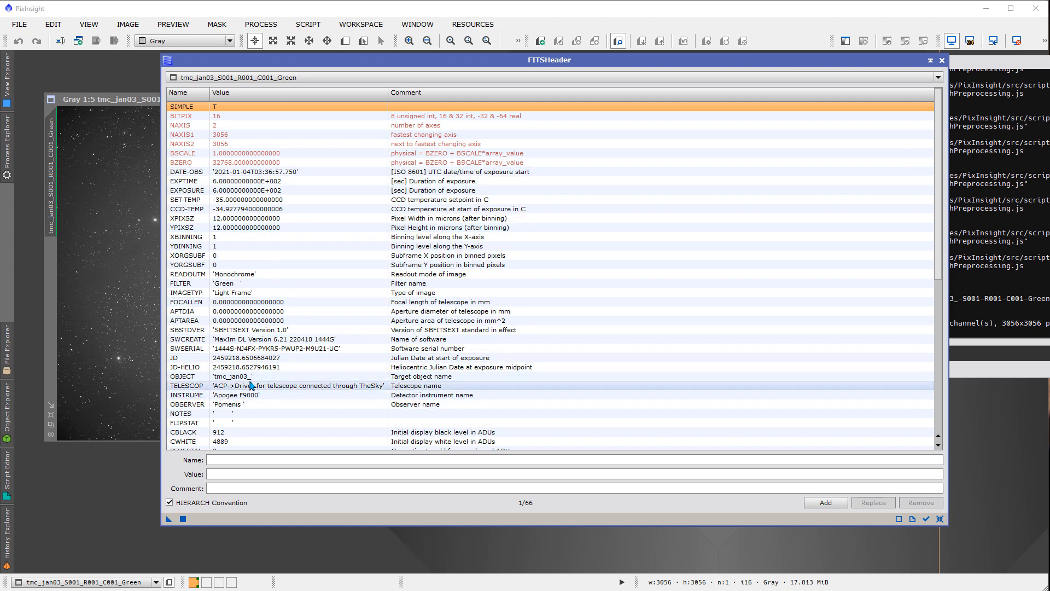
pyautogui.click(268, 367)
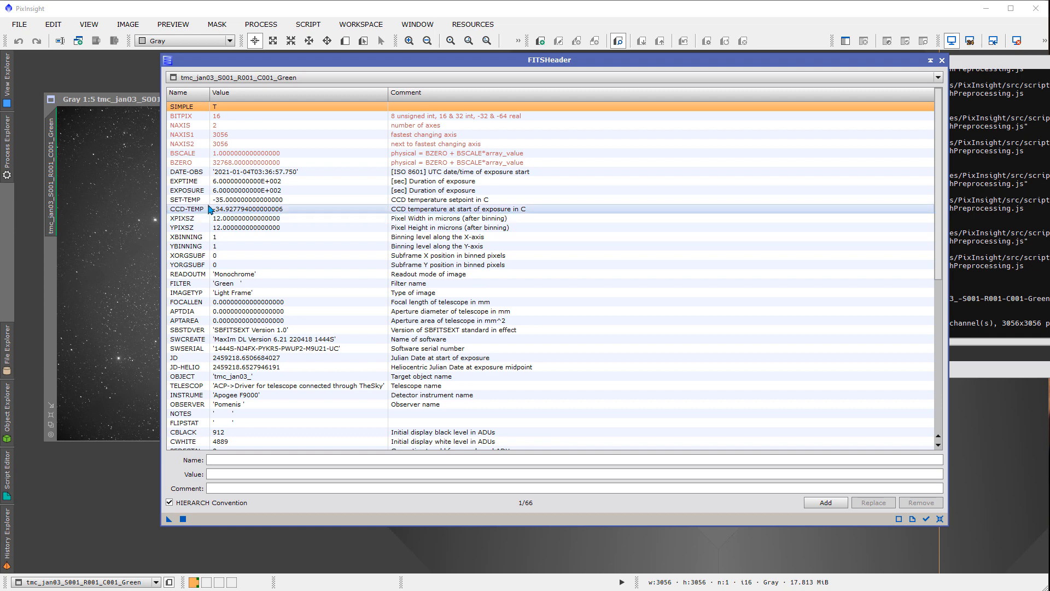
pyautogui.click(244, 395)
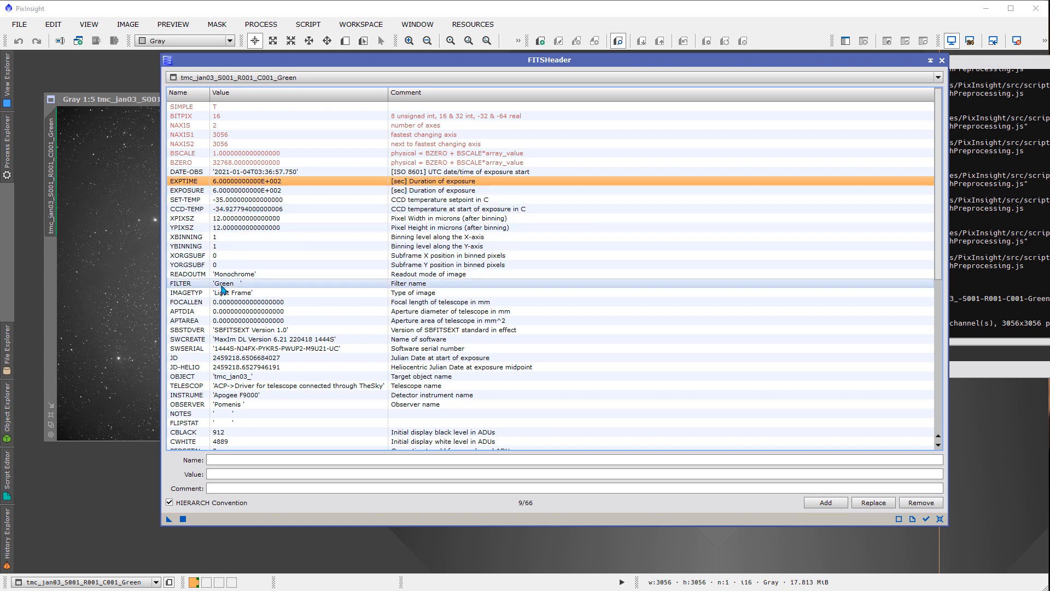
pyautogui.click(228, 293)
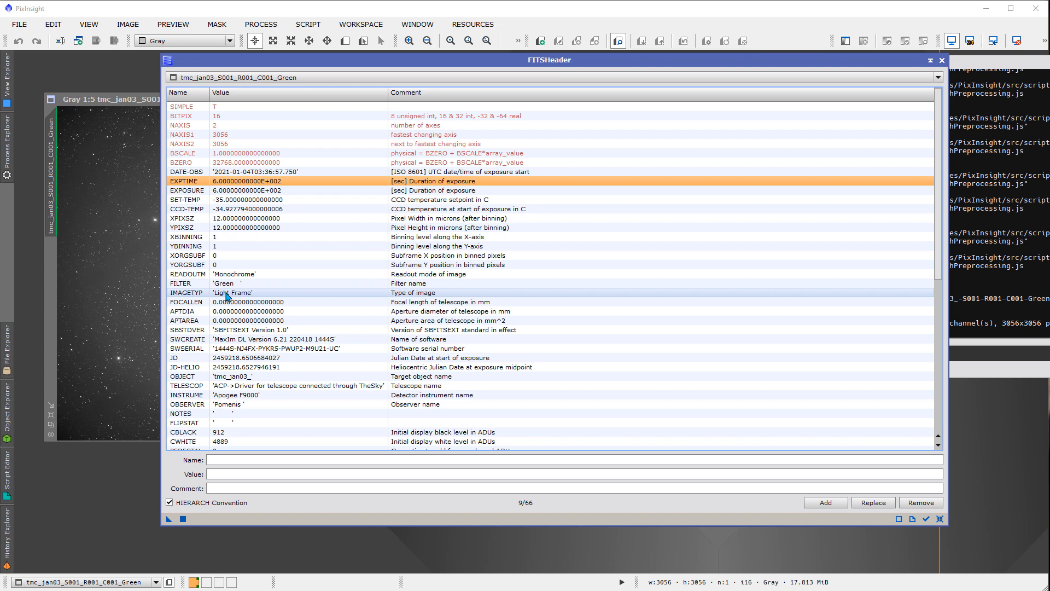
pyautogui.moveTo(230, 299)
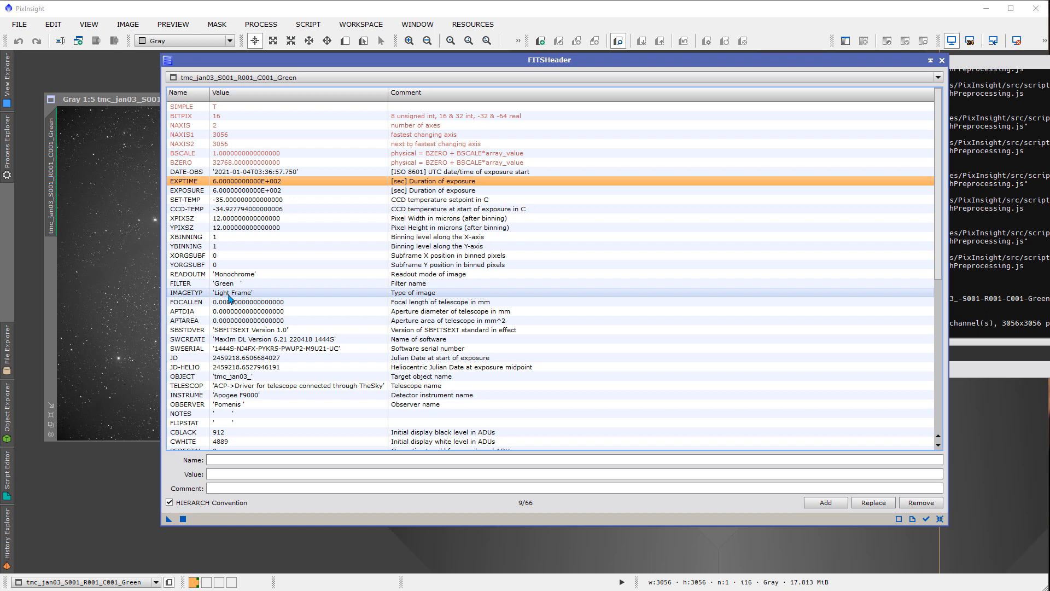